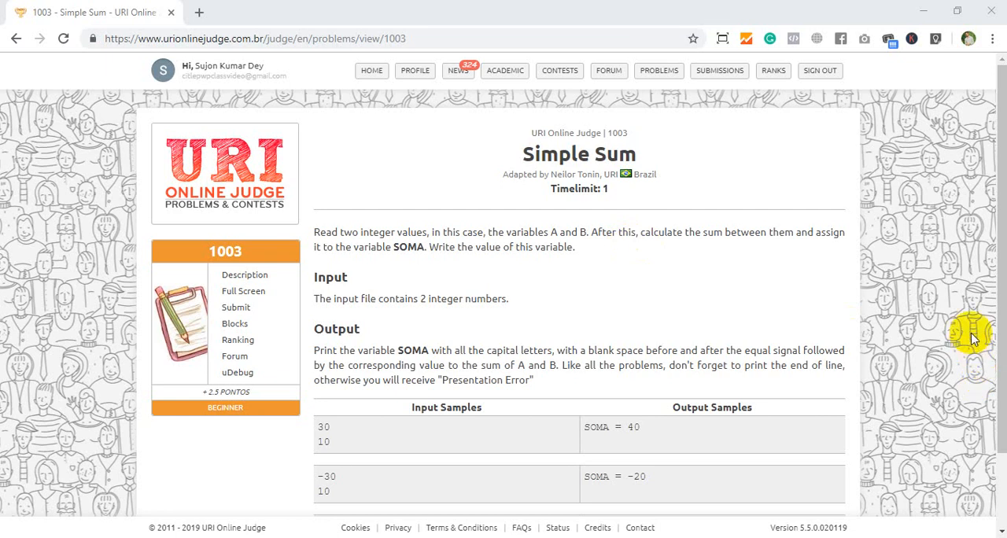
pyautogui.moveTo(908, 328)
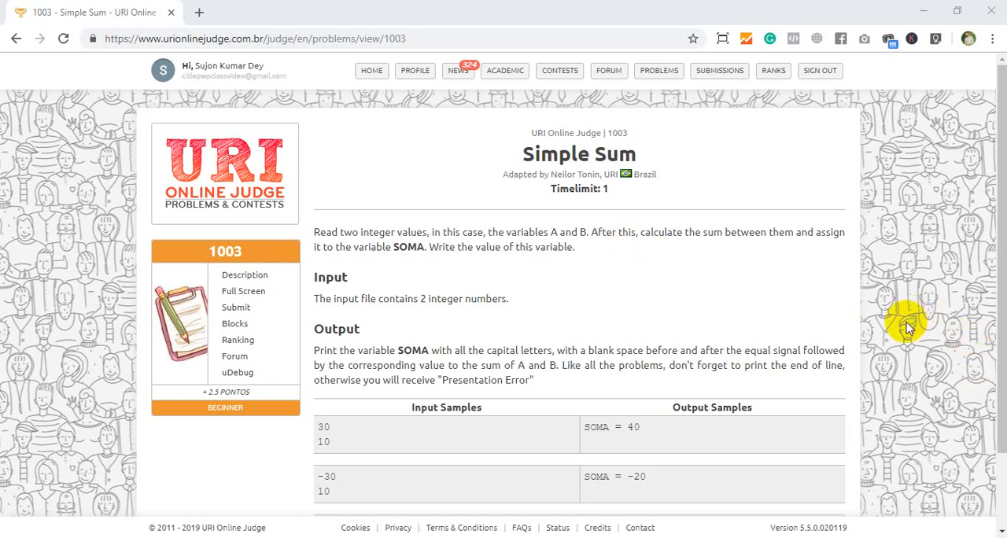
pyautogui.moveTo(659, 227)
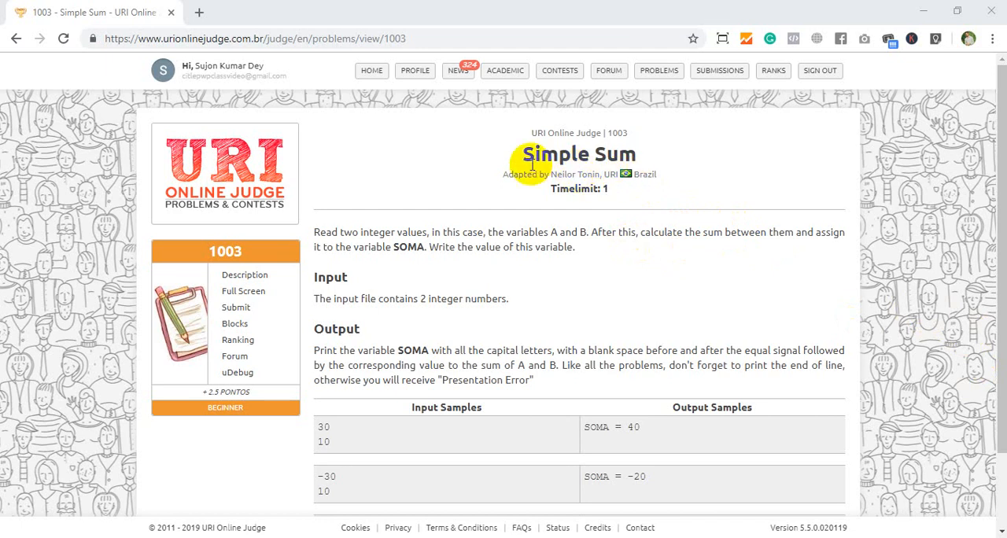
pyautogui.moveTo(838, 201)
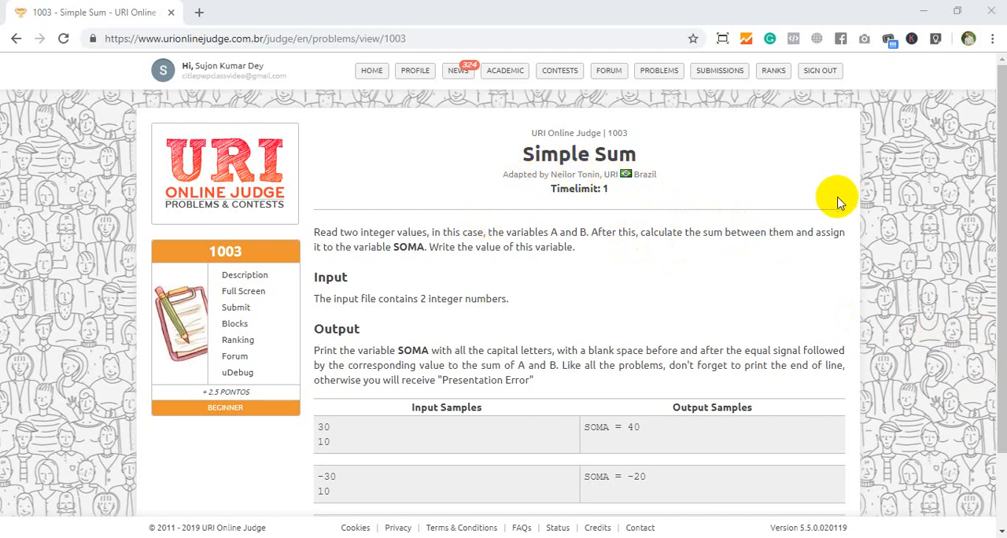
pyautogui.moveTo(394, 249)
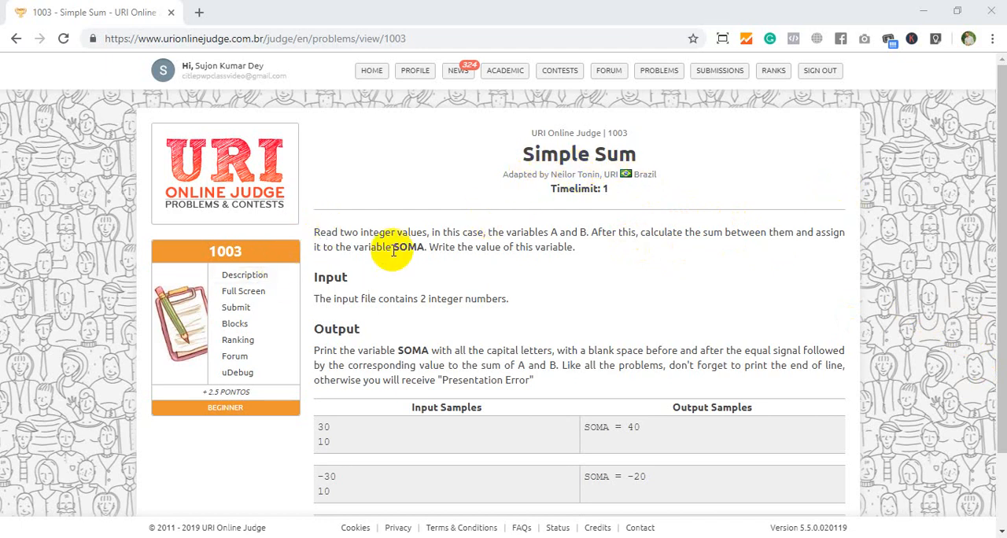
pyautogui.moveTo(553, 238)
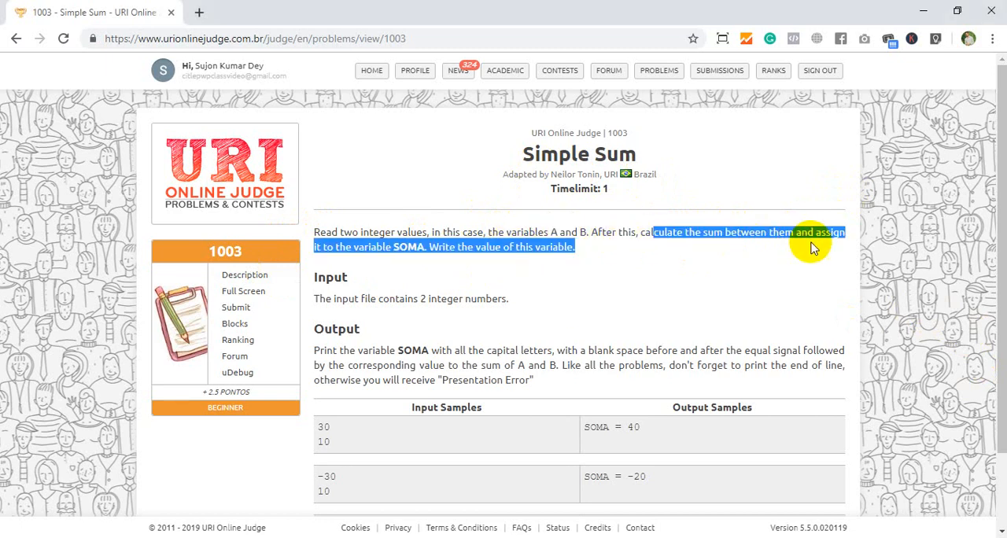
# Step: Review the problem statement, highlighting the variable name SOMA
pyautogui.click(340, 252)
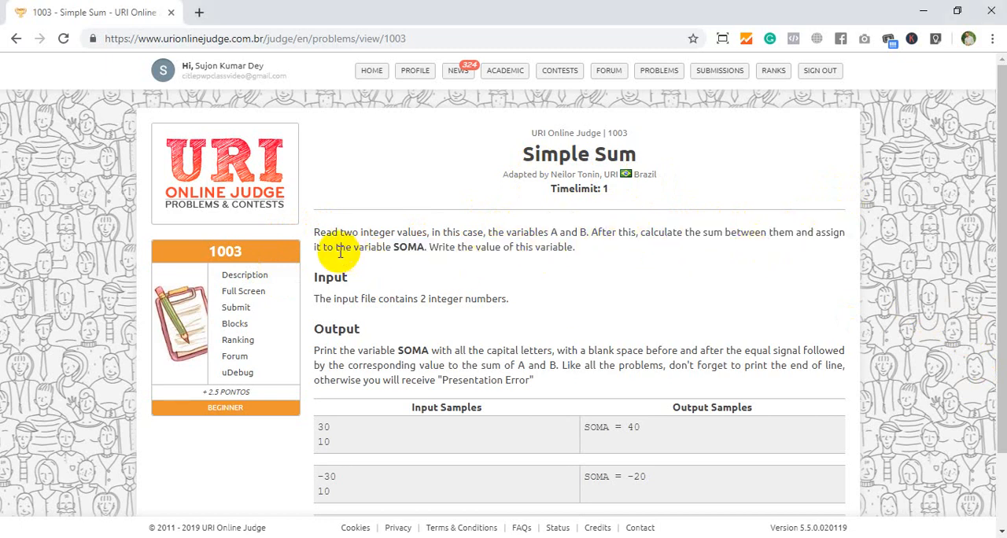
pyautogui.moveTo(503, 247)
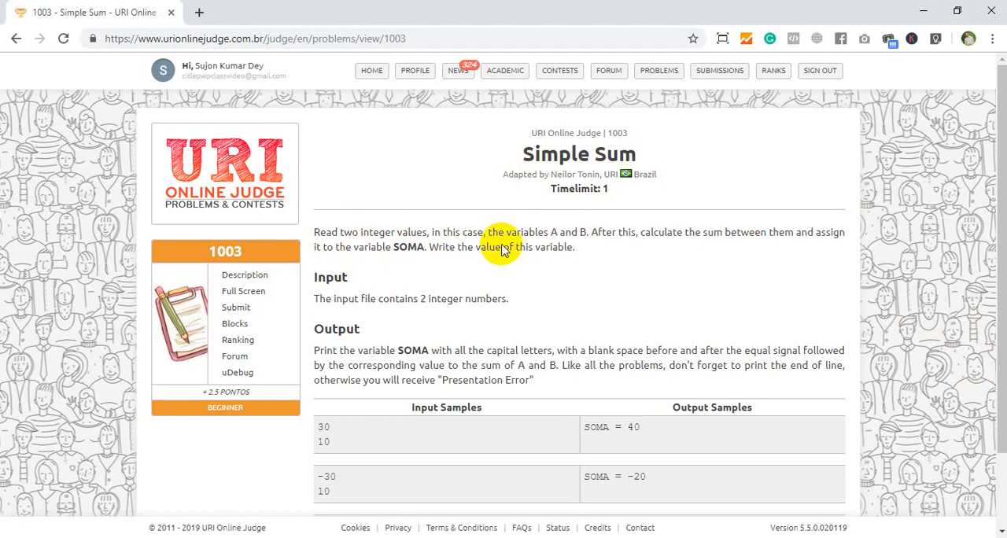
pyautogui.moveTo(620, 240)
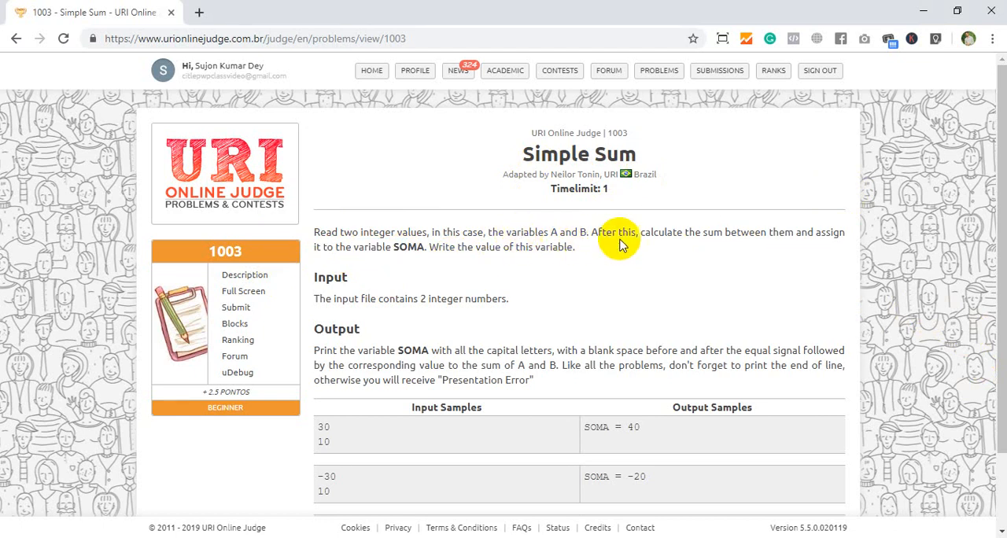
pyautogui.moveTo(769, 246)
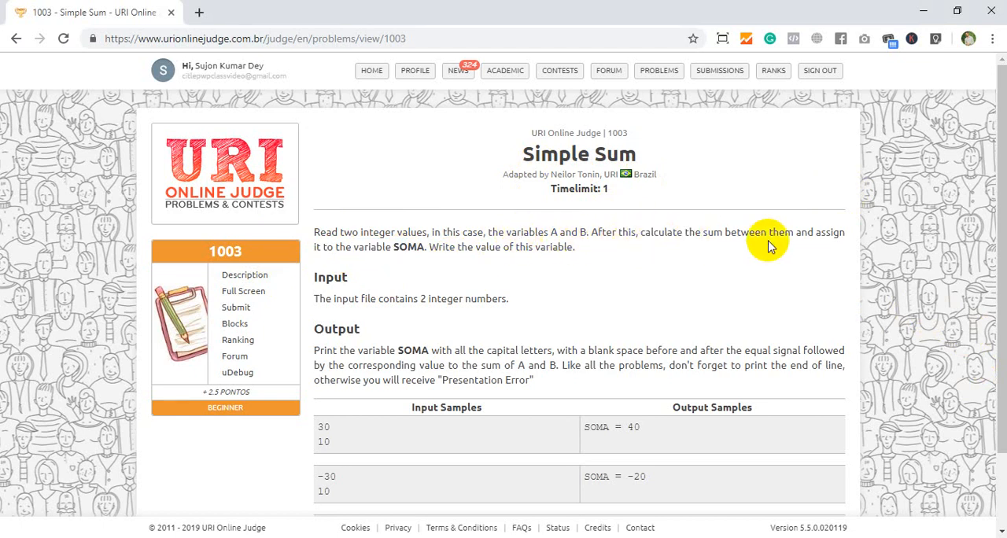
pyautogui.moveTo(425, 257)
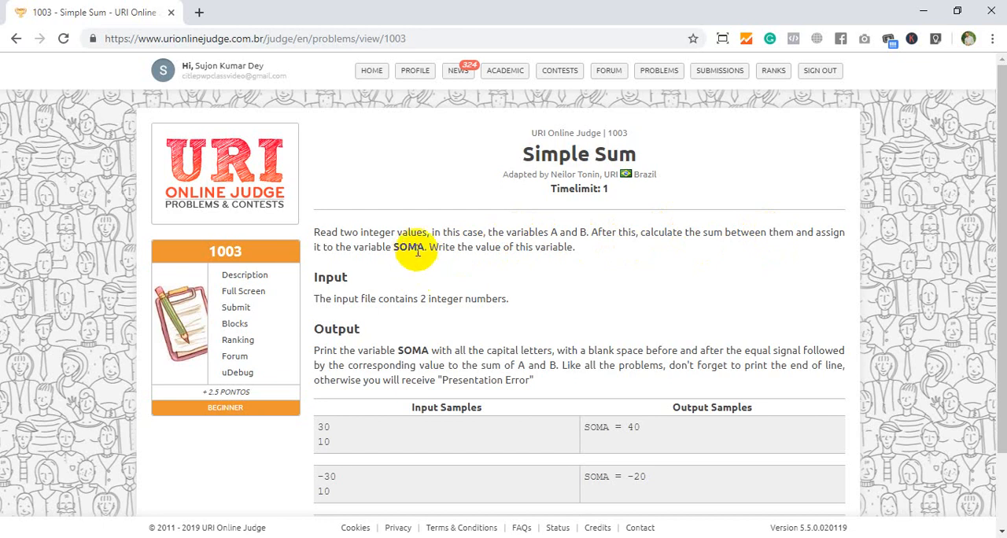
pyautogui.doubleClick(408, 246)
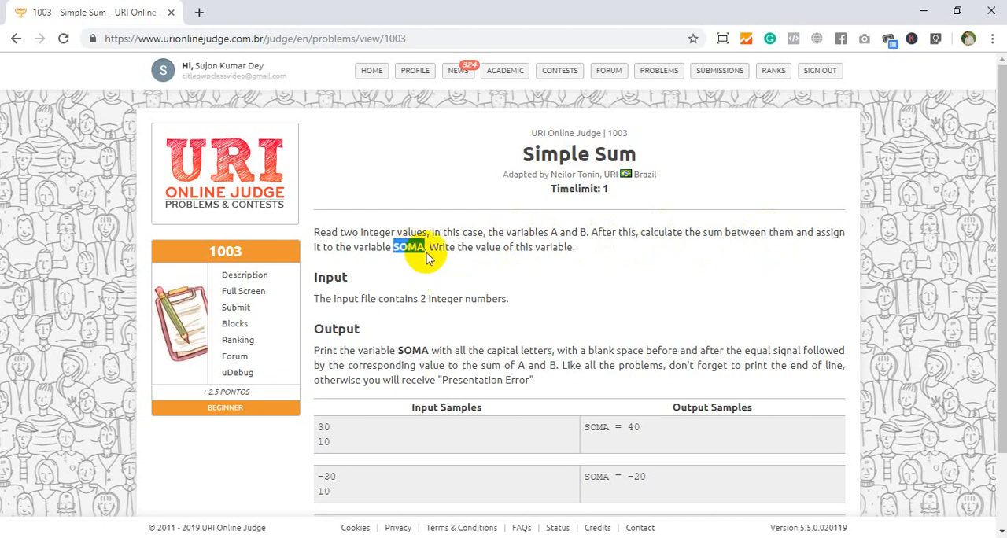
pyautogui.scroll(-3)
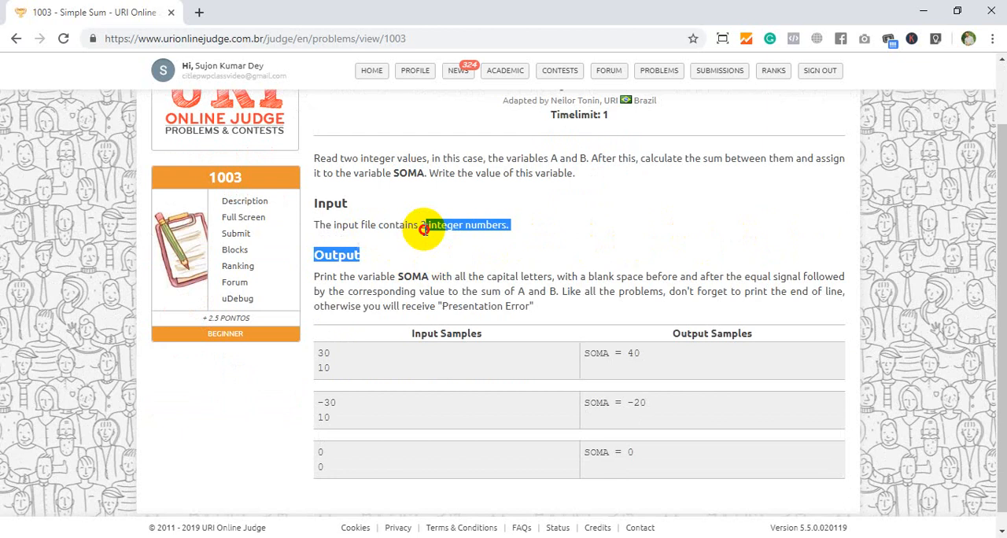
pyautogui.moveTo(431, 260)
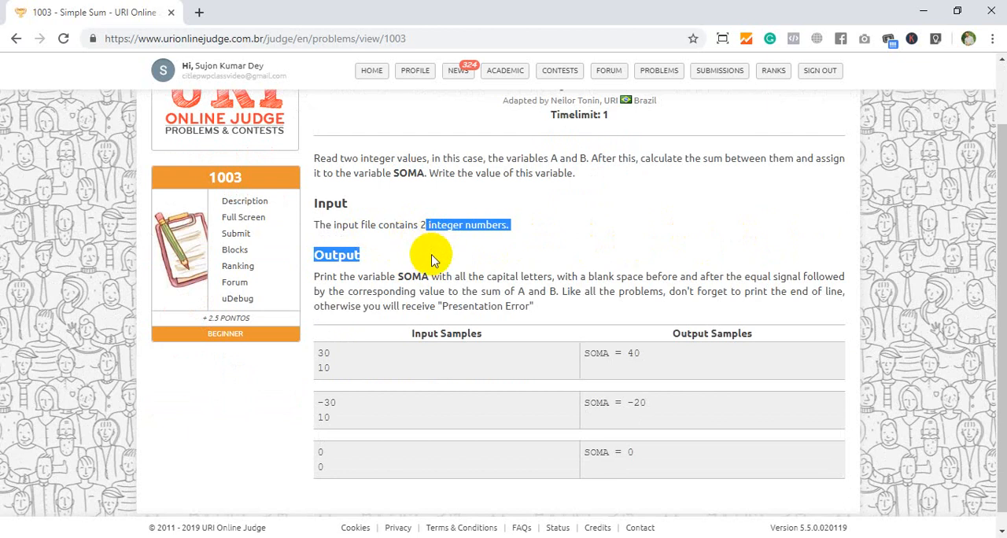
pyautogui.scroll(-3)
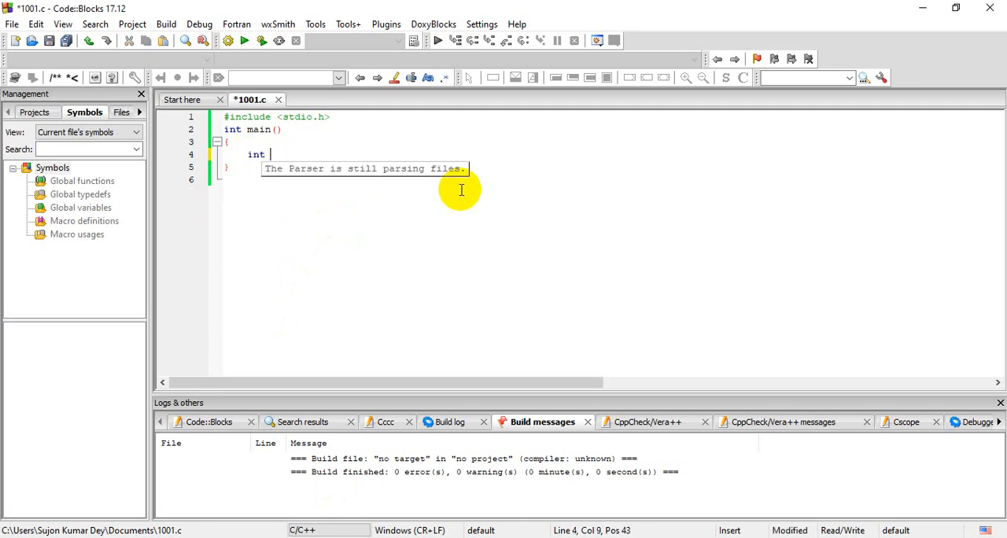
# Step: Declare 'int A,B;' inside main, fixing the separator typo, and add a new line
pyautogui.write('A>')
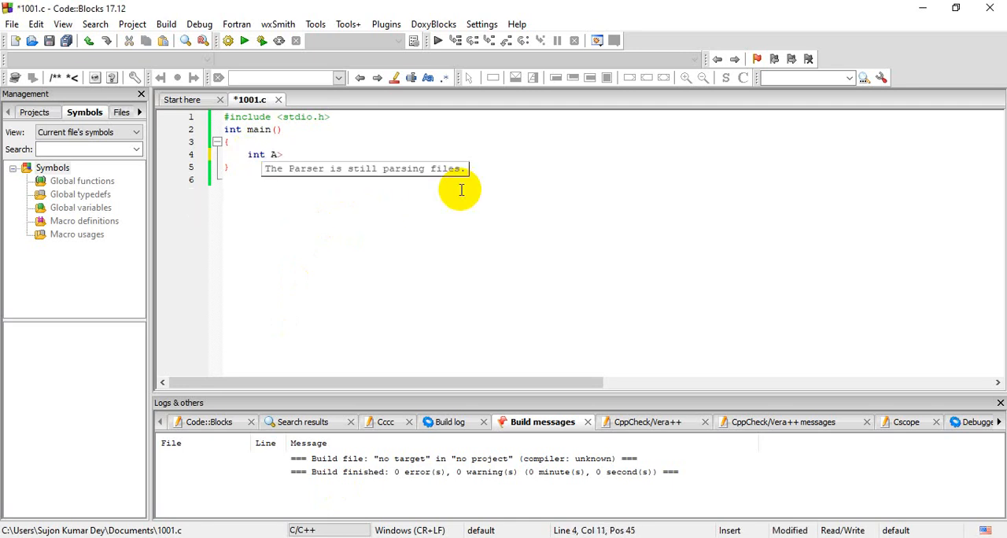
pyautogui.press('Backspace')
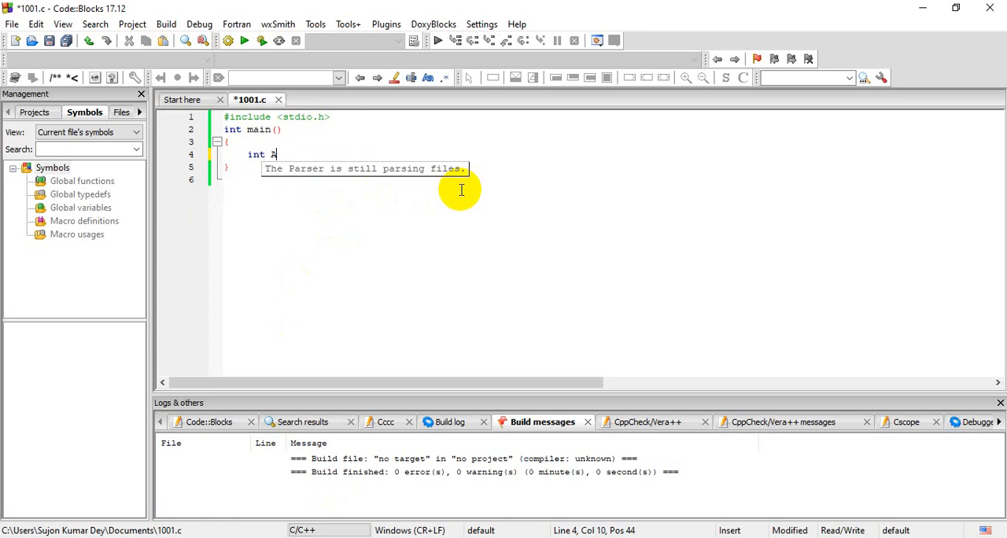
pyautogui.write('.B;')
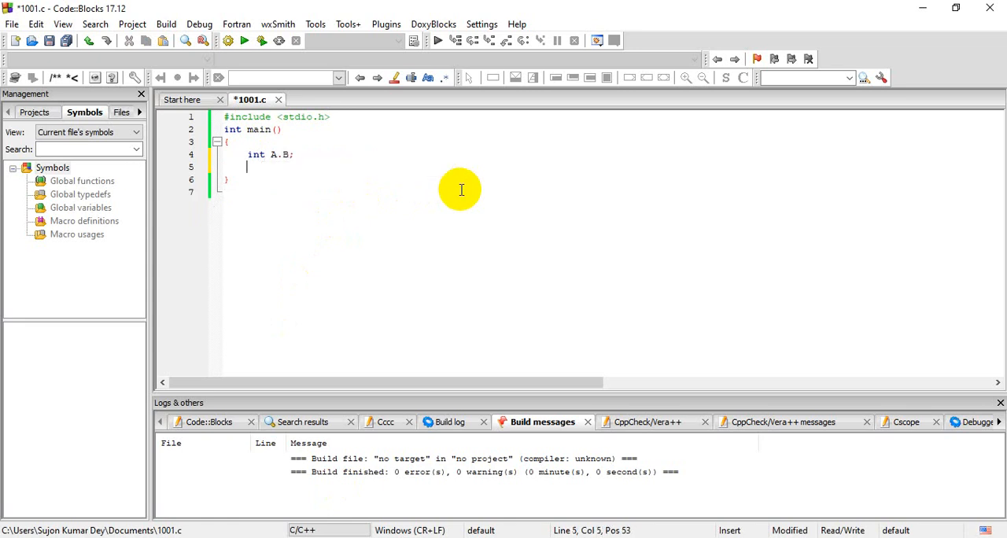
pyautogui.moveTo(630, 190)
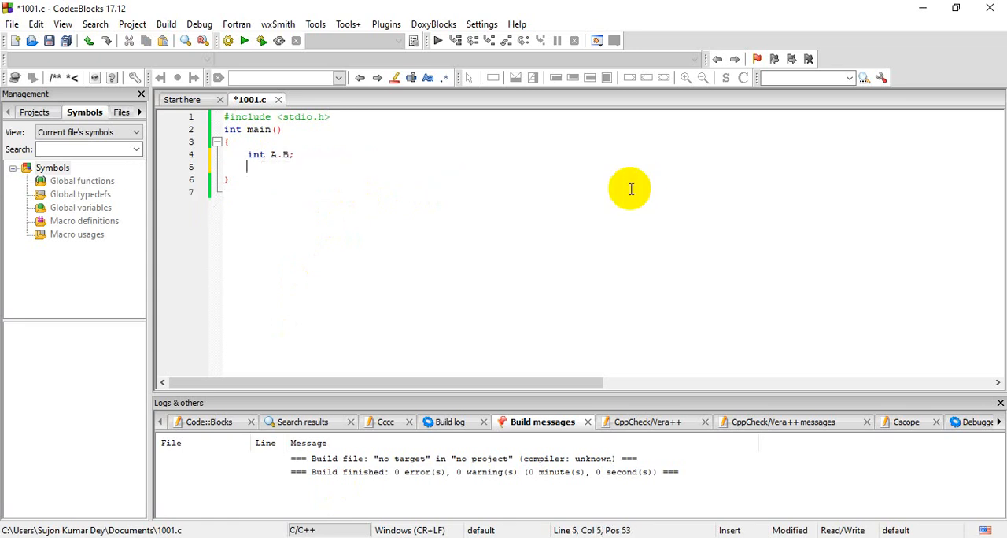
pyautogui.press('Backspace')
pyautogui.write(',')
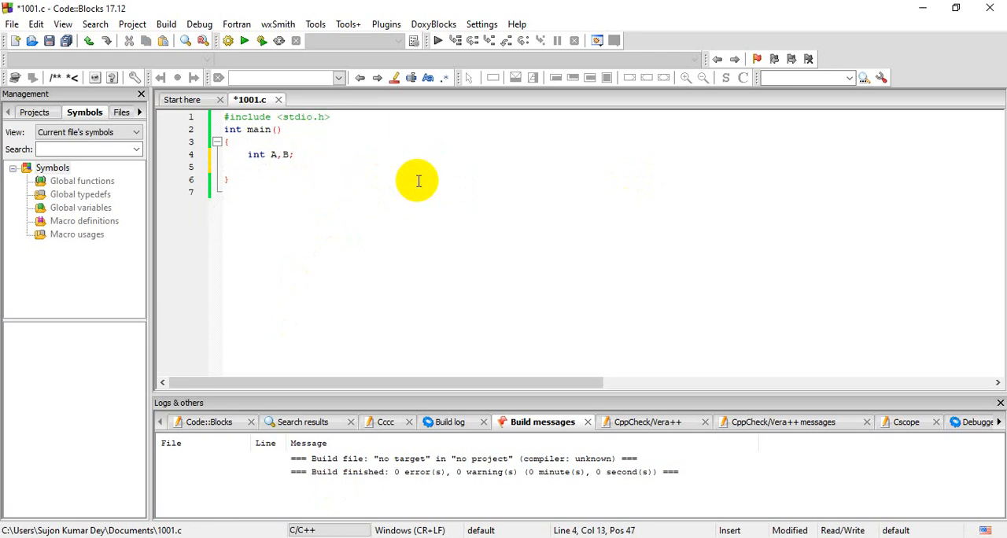
pyautogui.press('Enter')
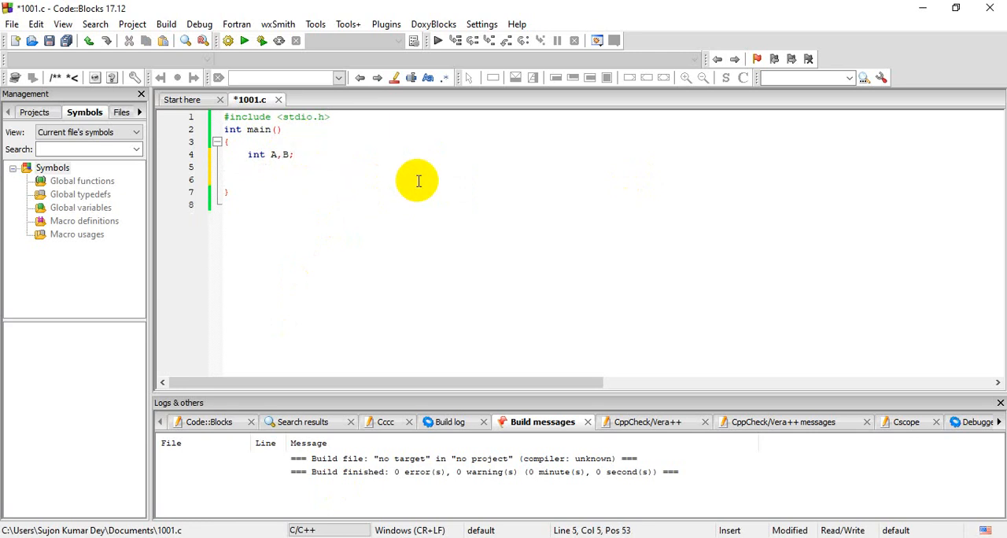
# Step: Add the line scanf("%d%d",&A,&B); below the declaration
pyautogui.write('s')
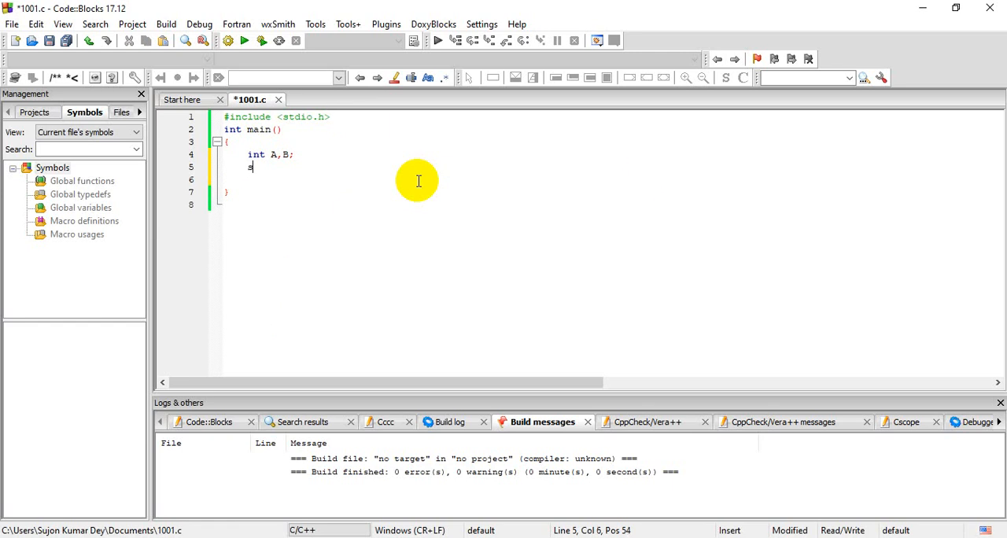
pyautogui.write('ca')
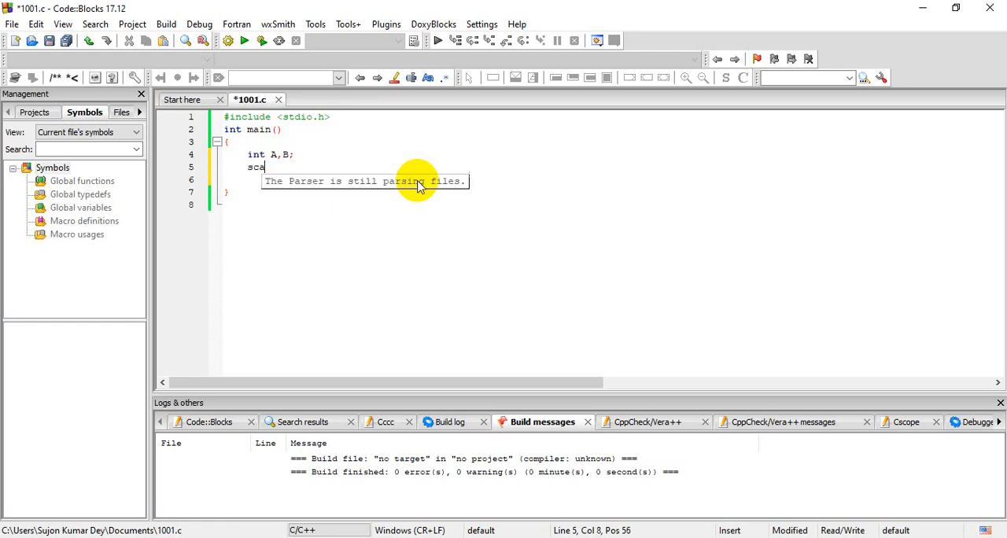
pyautogui.write('nf')
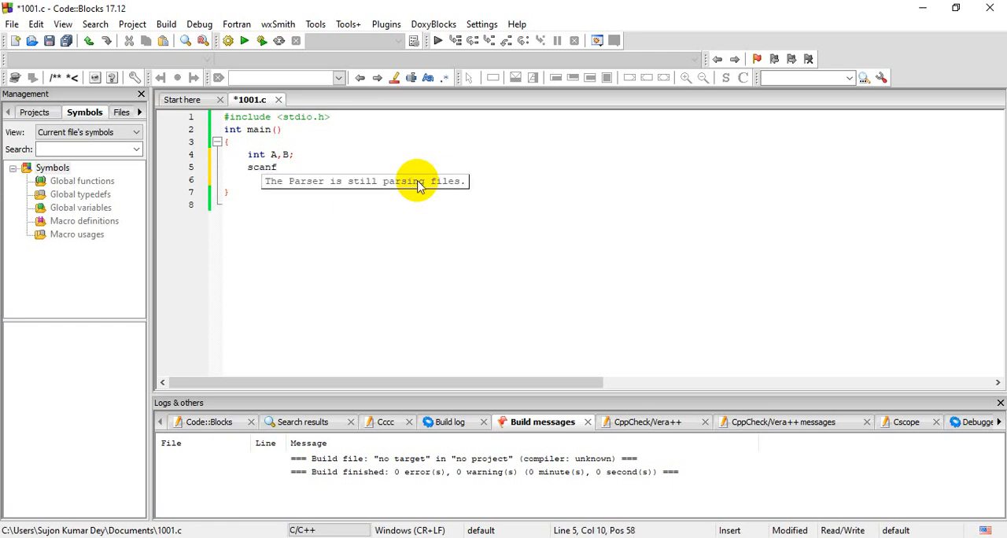
pyautogui.write('()')
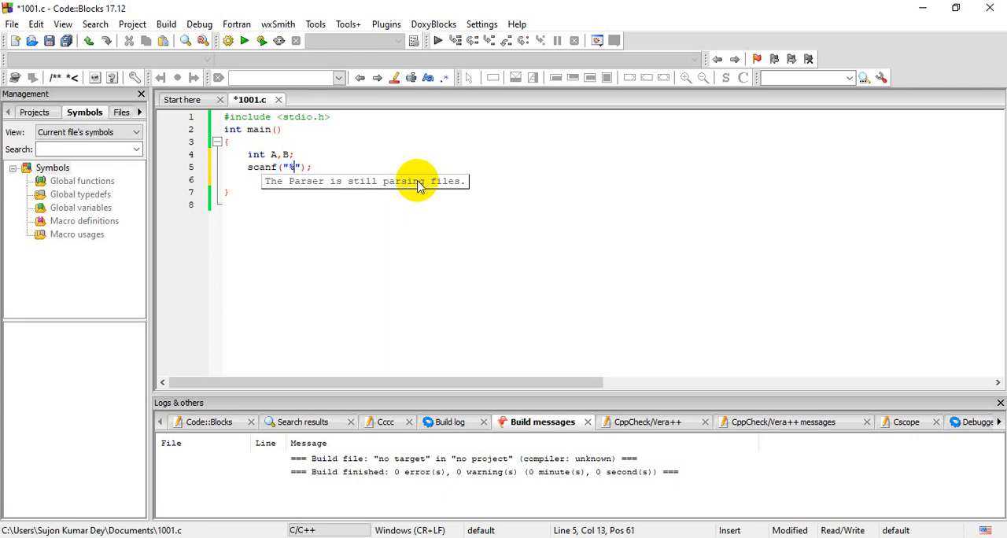
pyautogui.write('d%d')
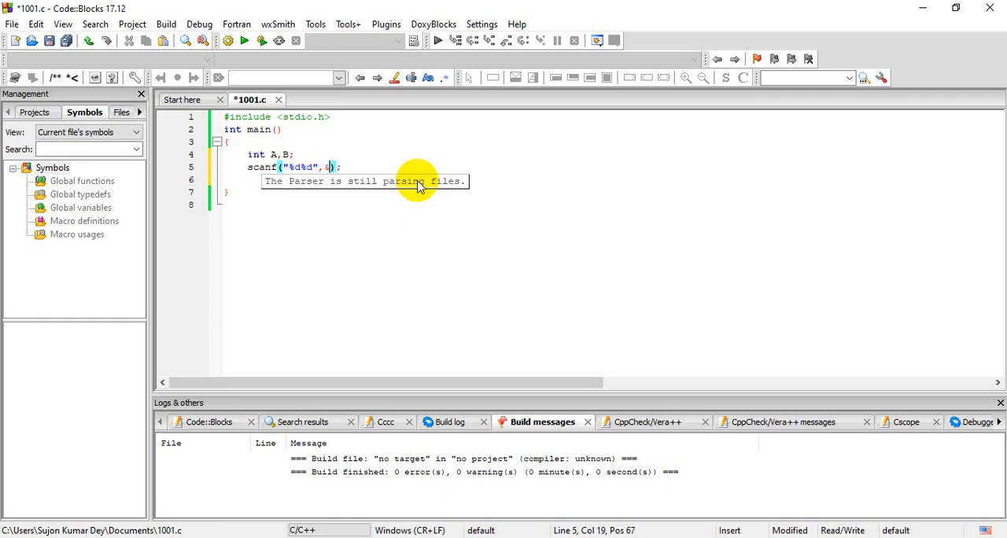
pyautogui.write('A')
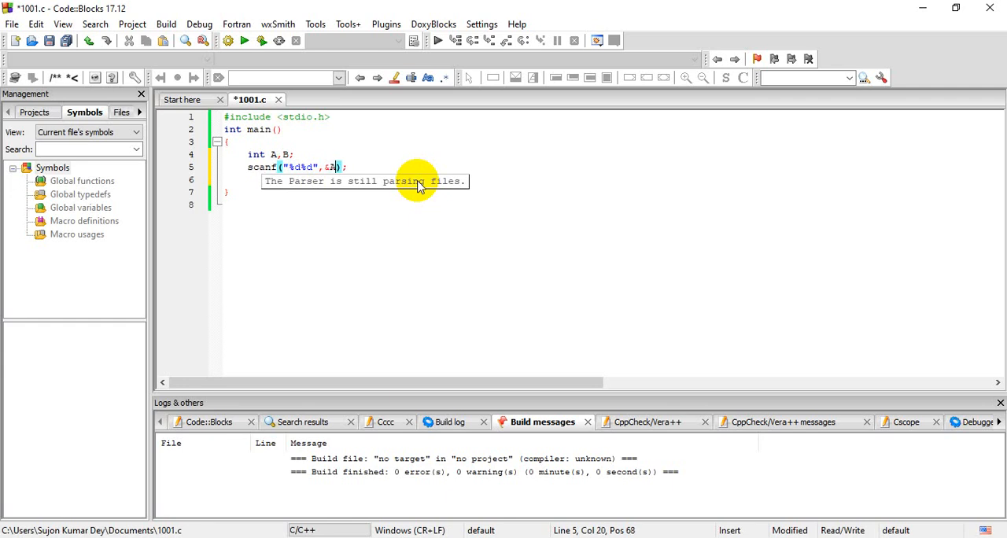
pyautogui.write(',&')
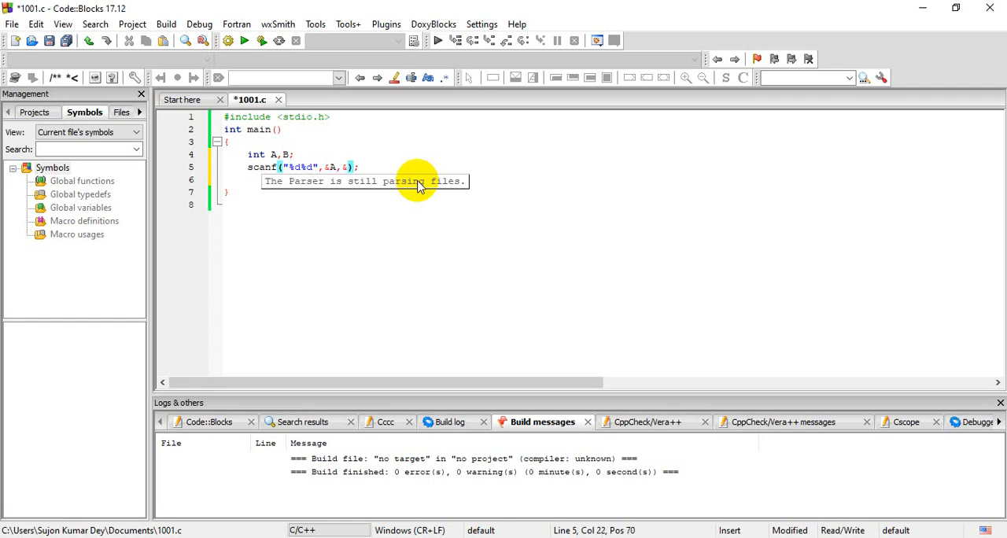
pyautogui.write('B')
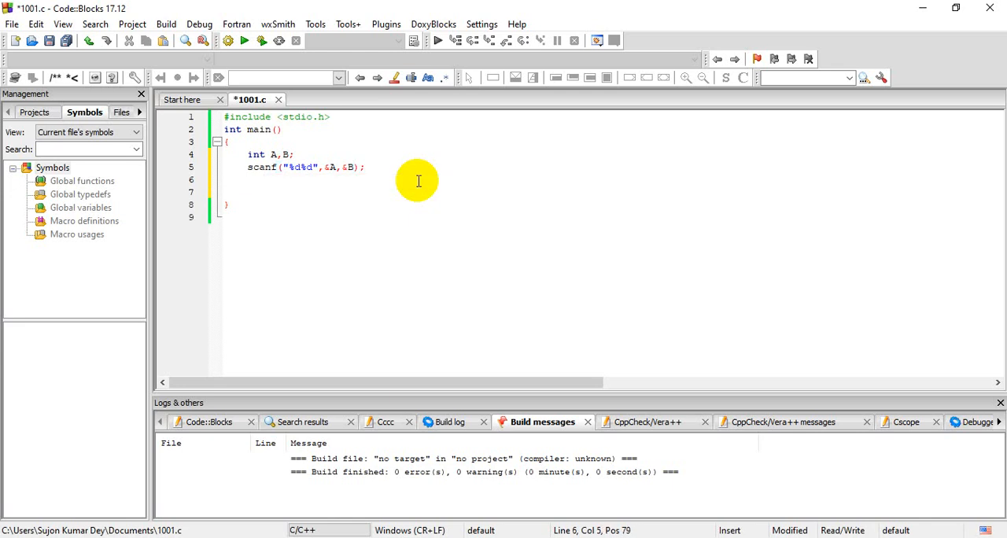
# Step: Write the assignment SOMA=A+B; on line 6
pyautogui.write('SF')
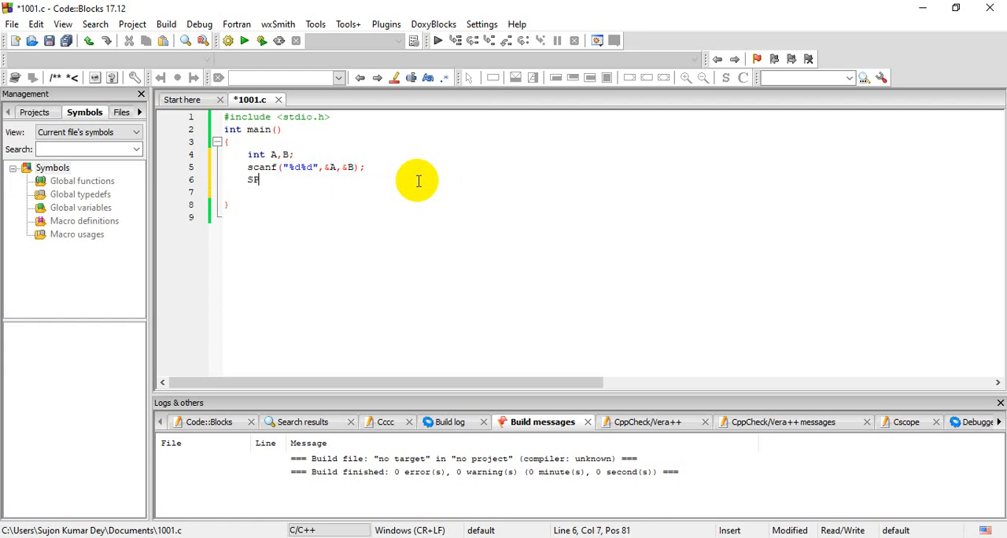
pyautogui.write('OMA')
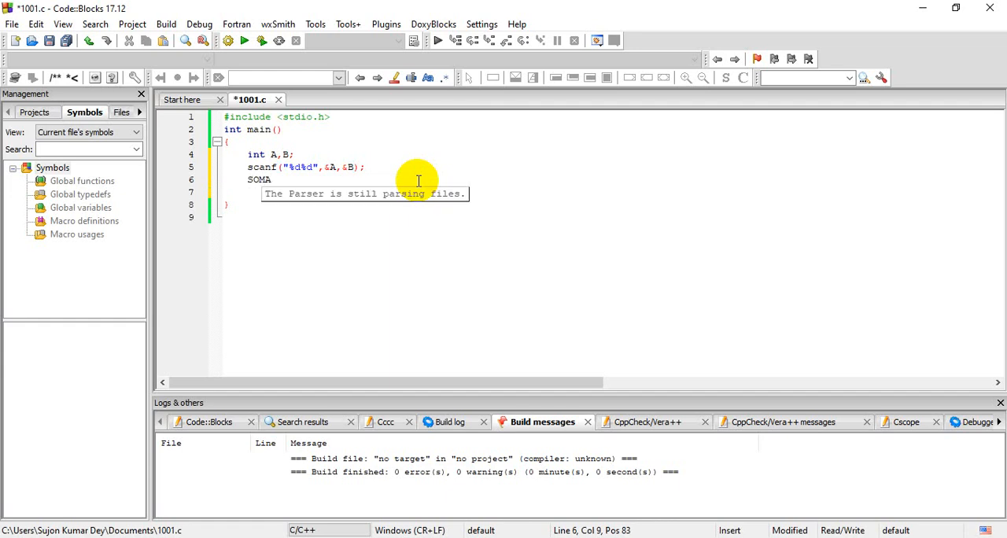
pyautogui.write('=')
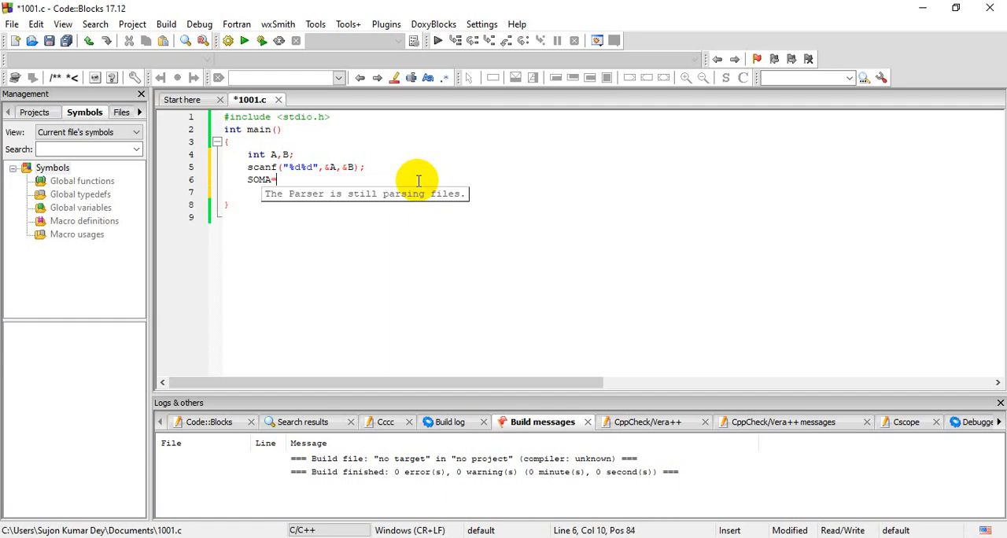
pyautogui.write('A+')
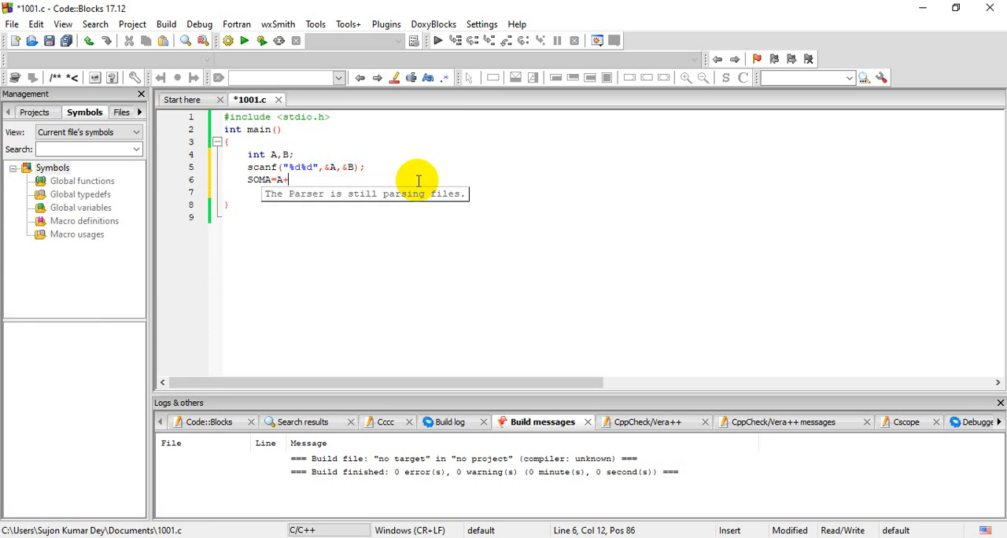
pyautogui.write('B;')
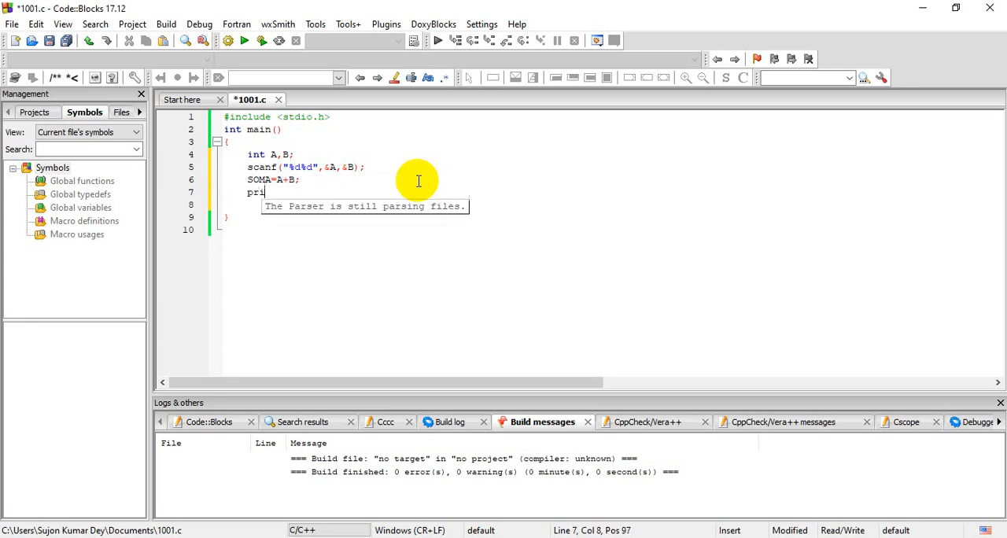
# Step: Write printf("SOMA = %d",SOMA); on line 7
pyautogui.write('ntf();')
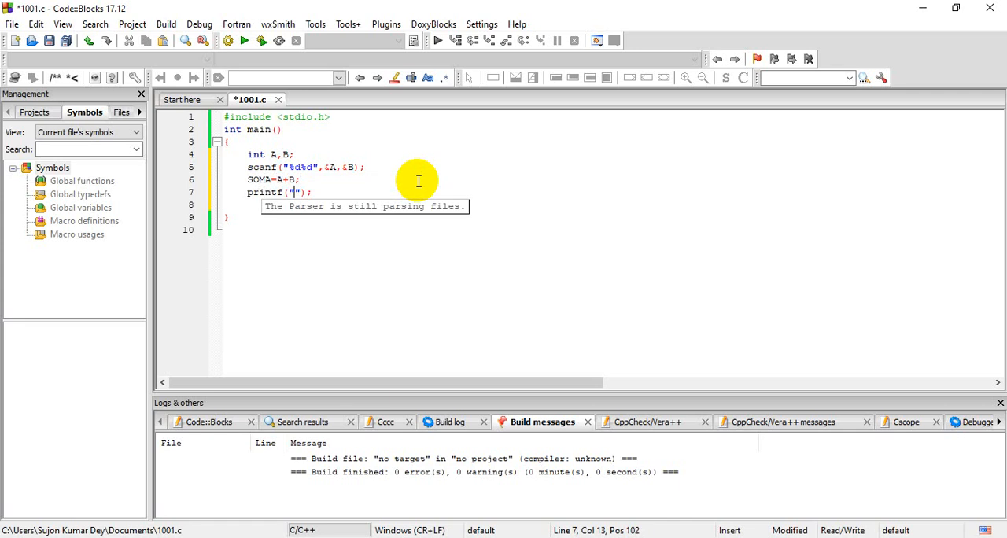
pyautogui.write('SOMA')
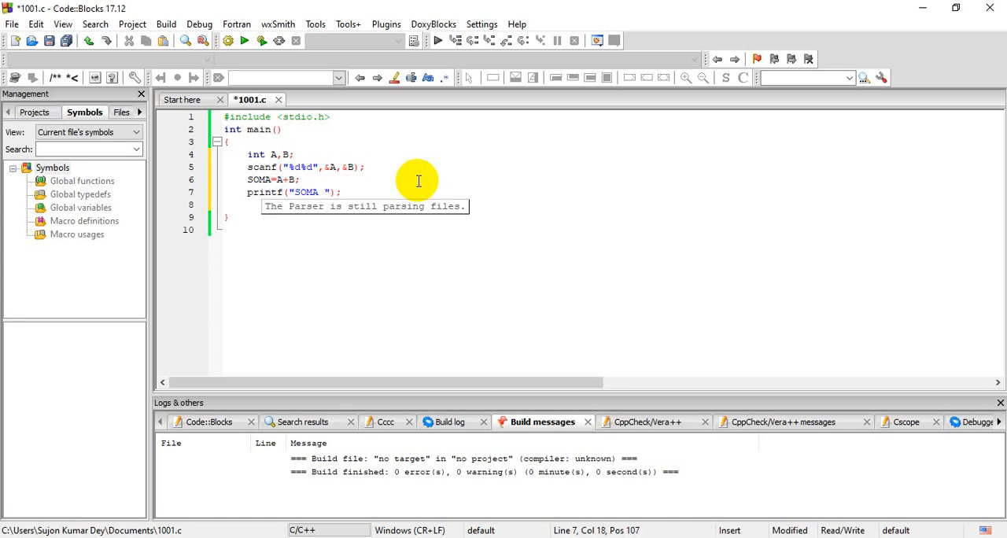
pyautogui.write('= %d')
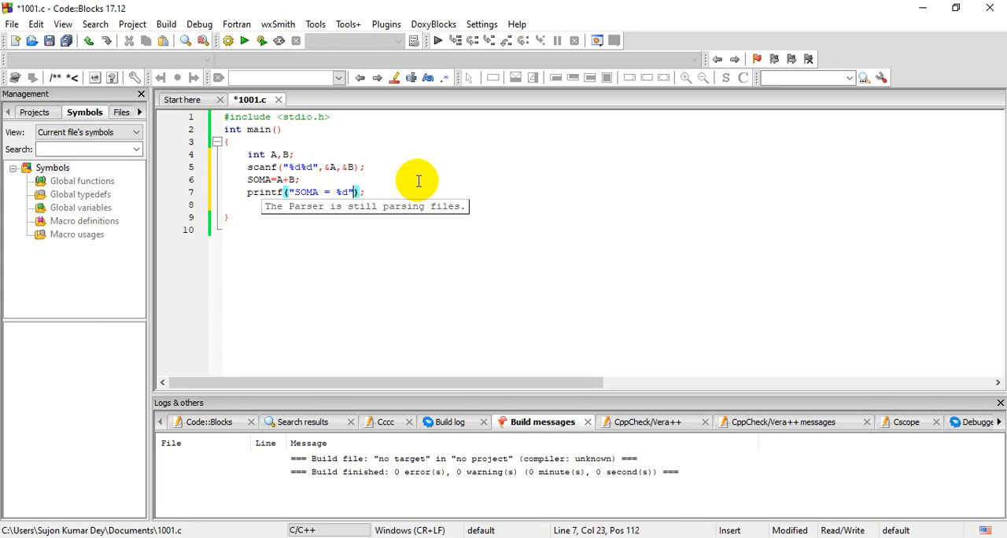
pyautogui.write(',')
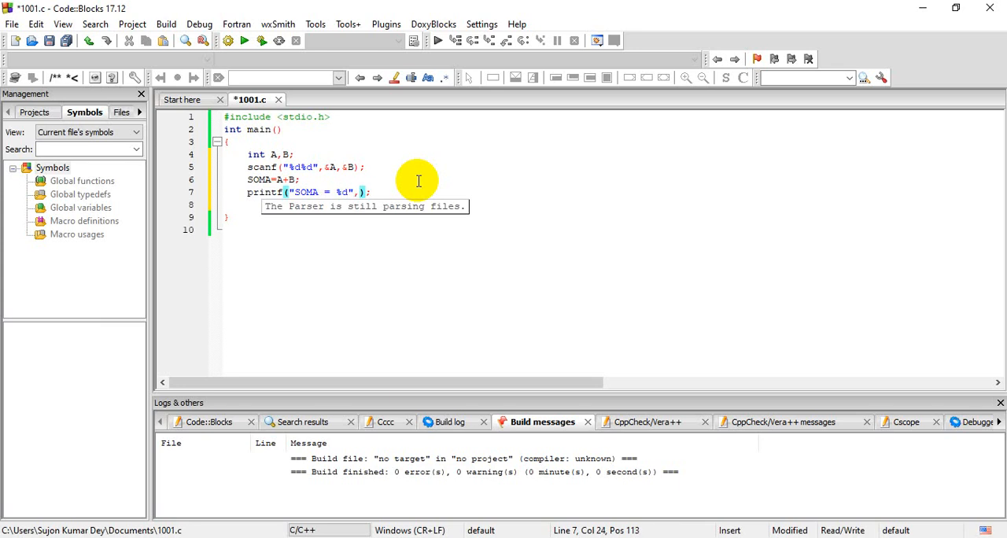
pyautogui.write('SH')
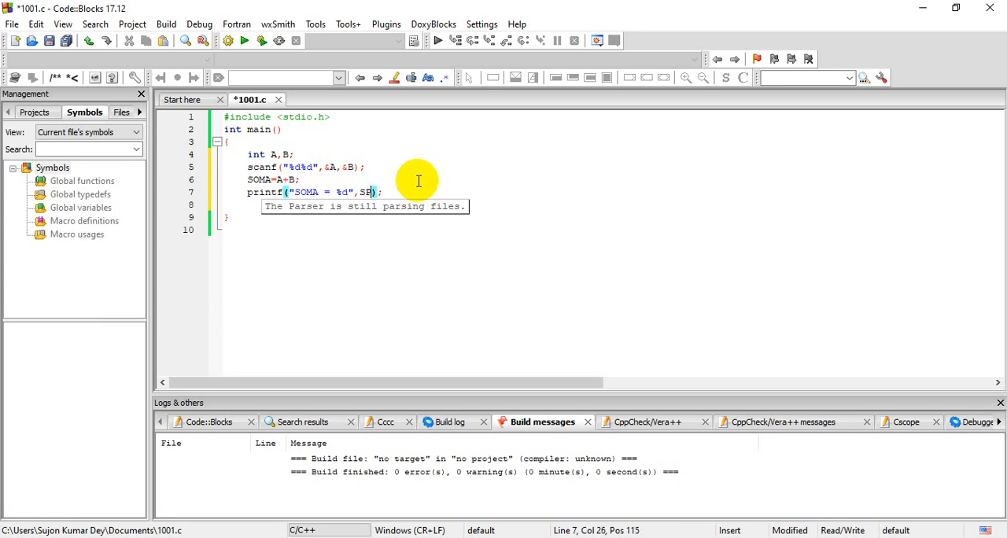
pyautogui.write('OMA')
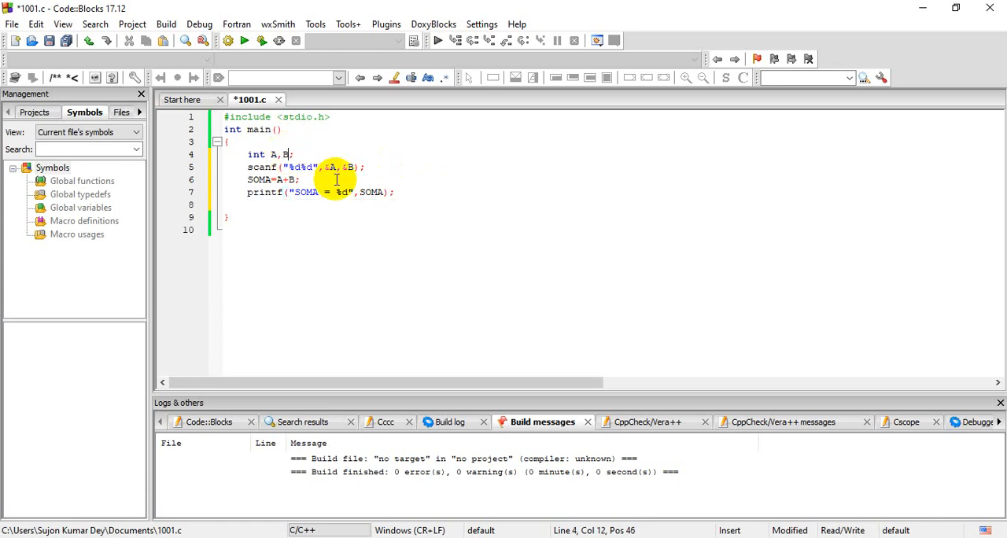
# Step: Add SOMA to the int declaration, save, and append \n after %d
pyautogui.write(',SOMA')
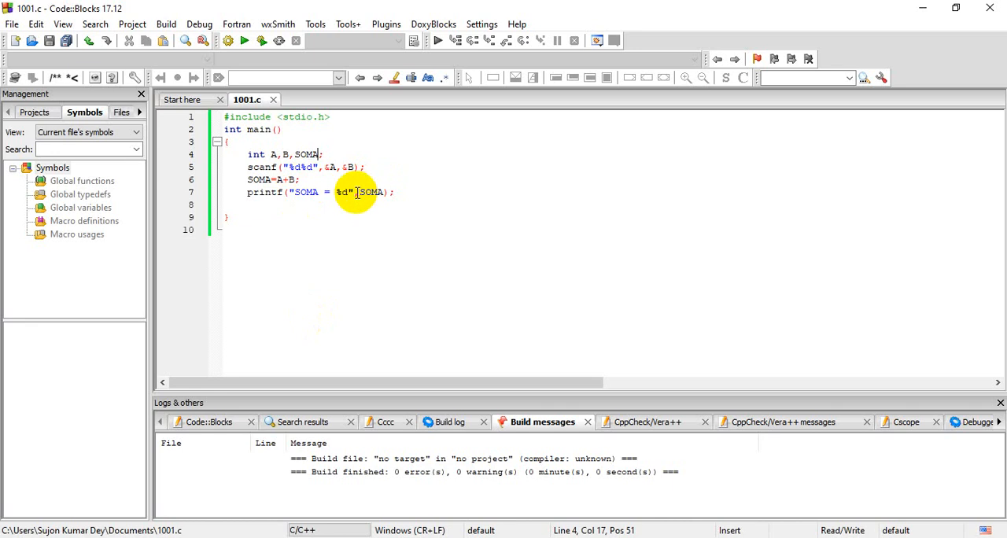
pyautogui.write('\\')
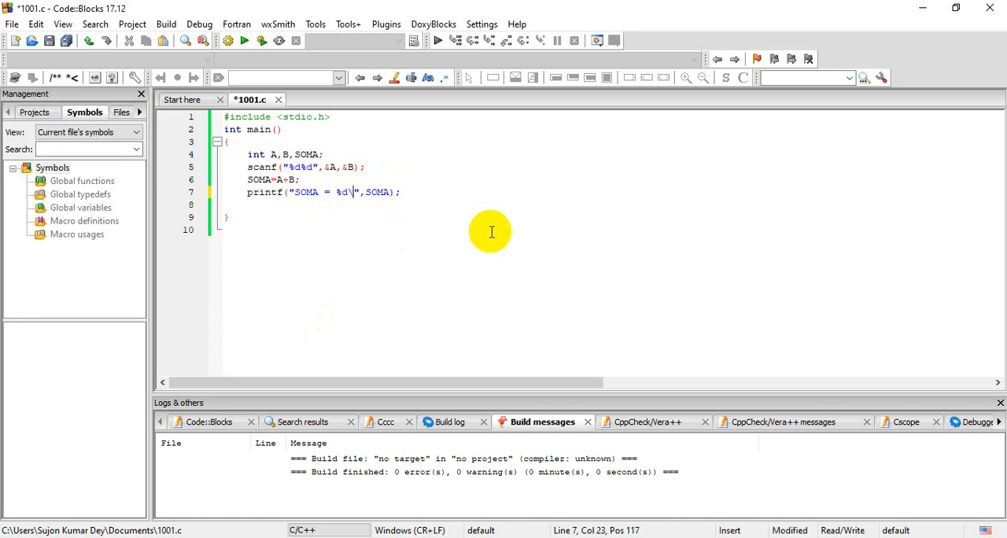
pyautogui.moveTo(440, 216)
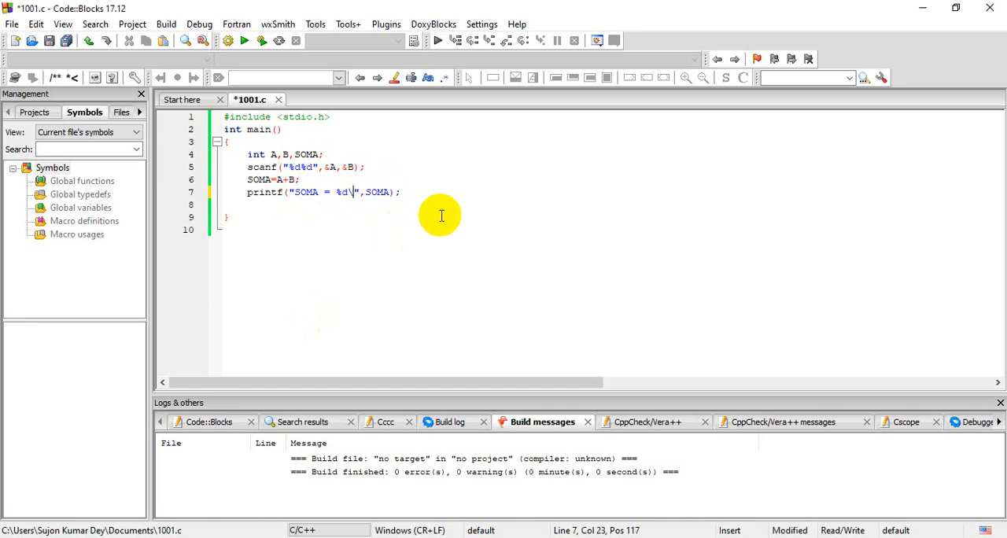
pyautogui.write('n')
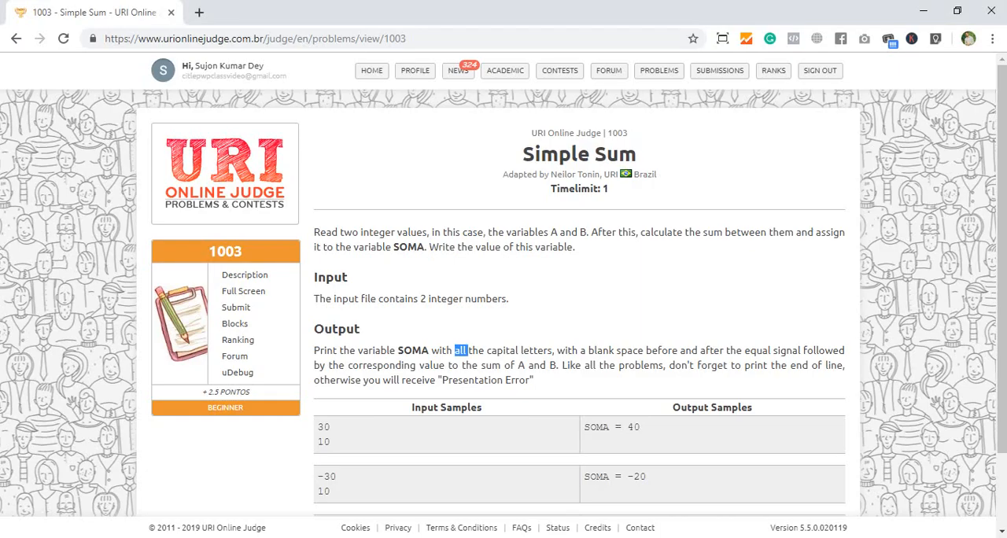
# Step: Select all the source code and open the problem 1003 submission form
pyautogui.scroll(-3)
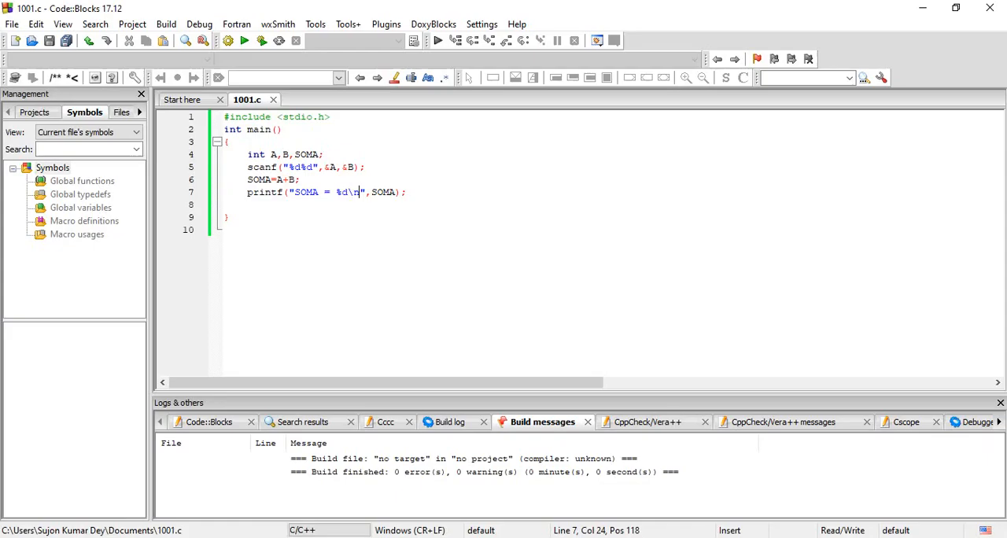
pyautogui.press('ctrl+a')
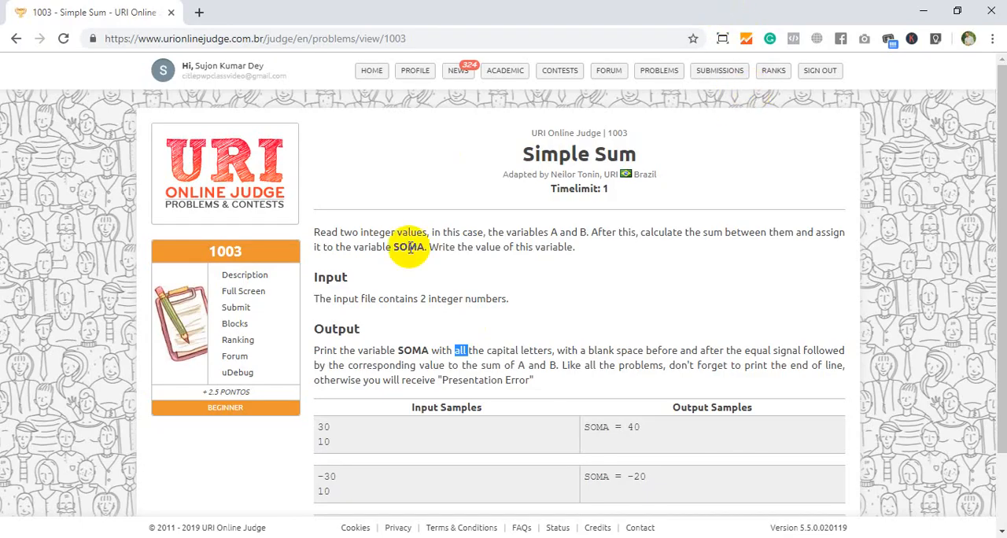
pyautogui.click(236, 307)
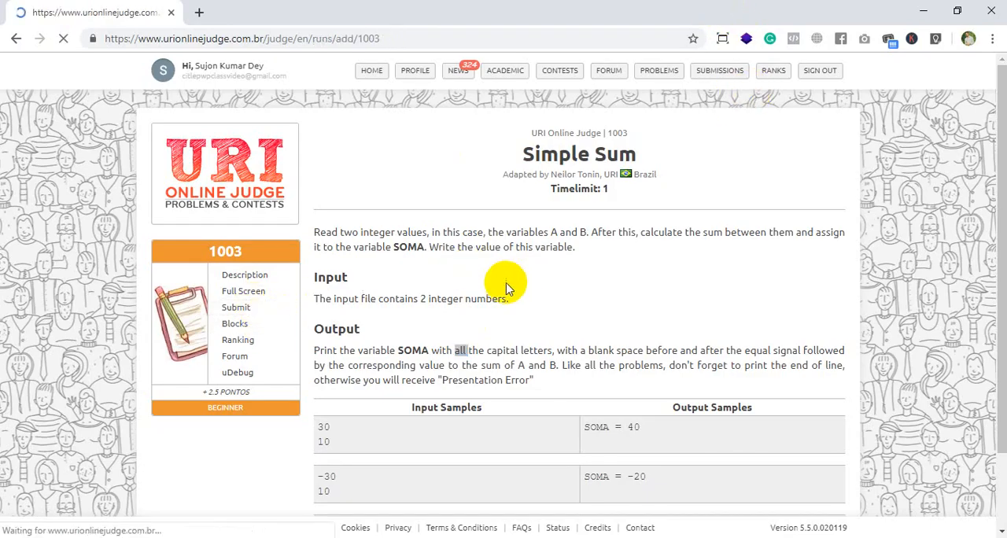
# Step: Paste and send the solution, then check its Accepted verdict under Submissions > All
pyautogui.click(236, 306)
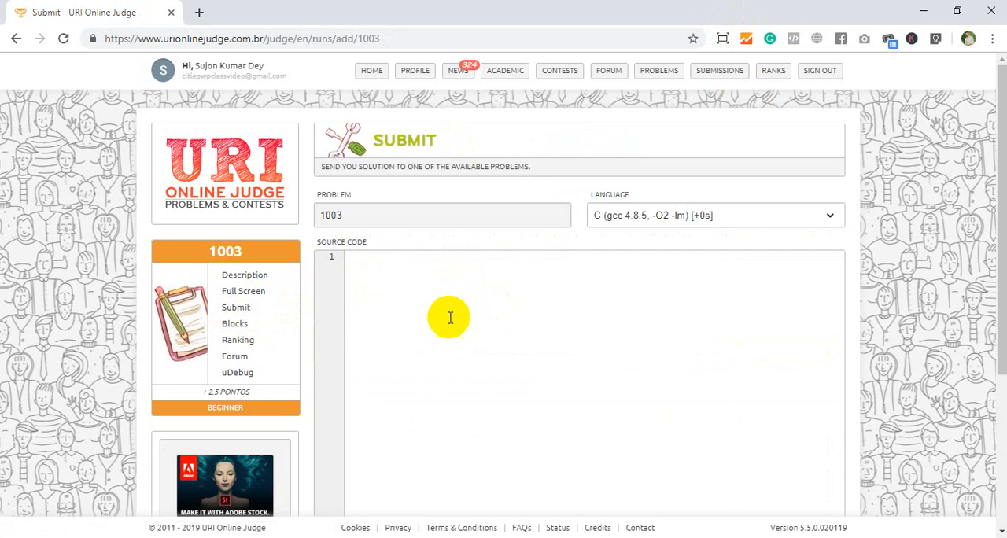
pyautogui.scroll(-3)
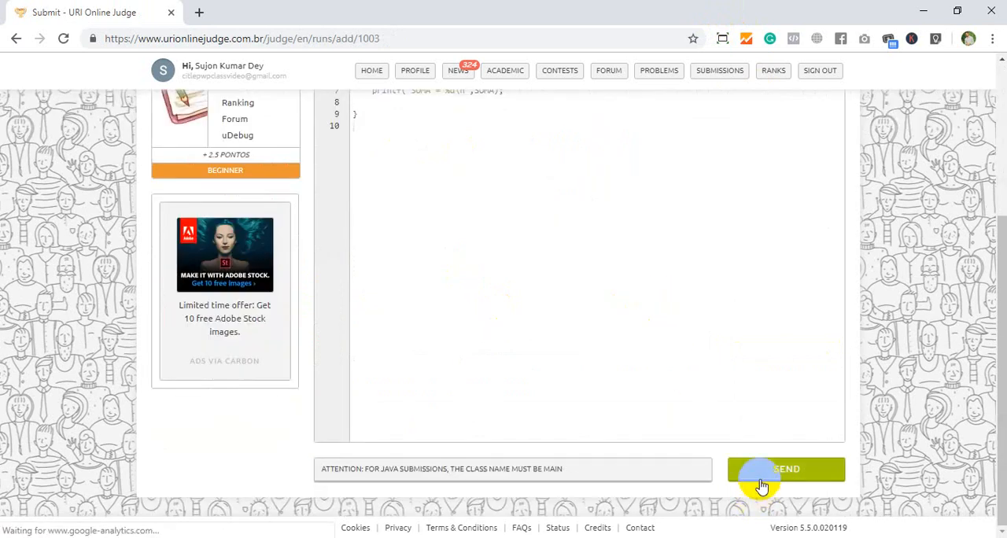
pyautogui.click(785, 469)
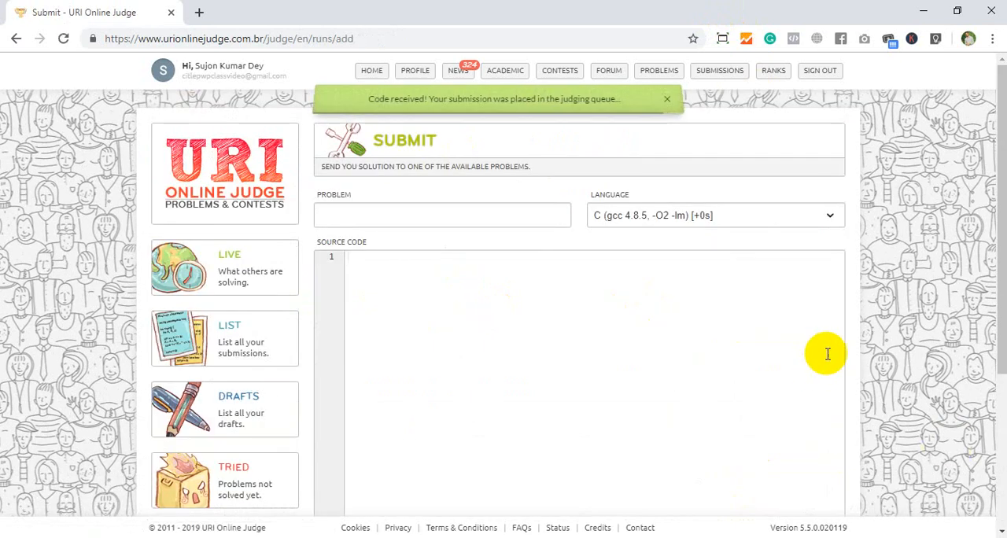
pyautogui.click(719, 70)
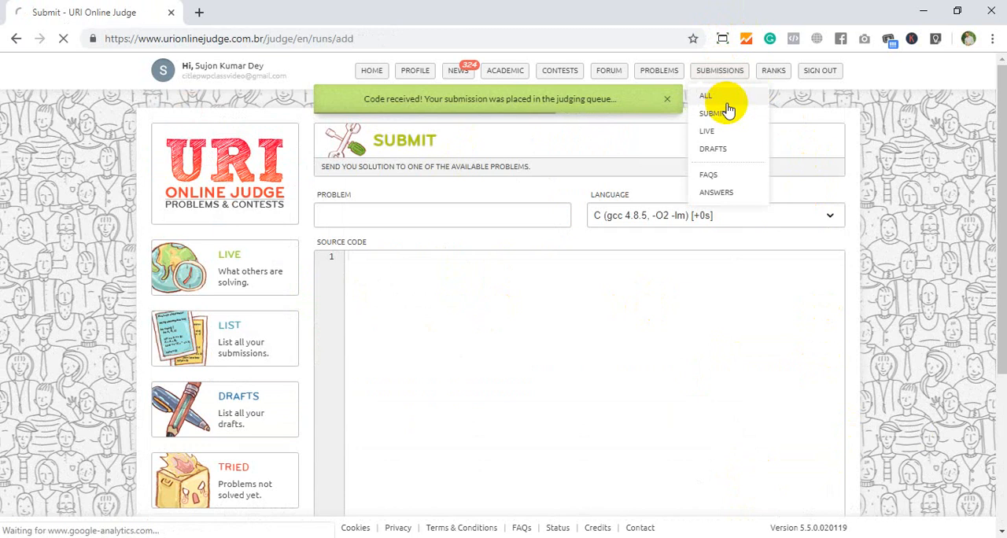
pyautogui.click(704, 96)
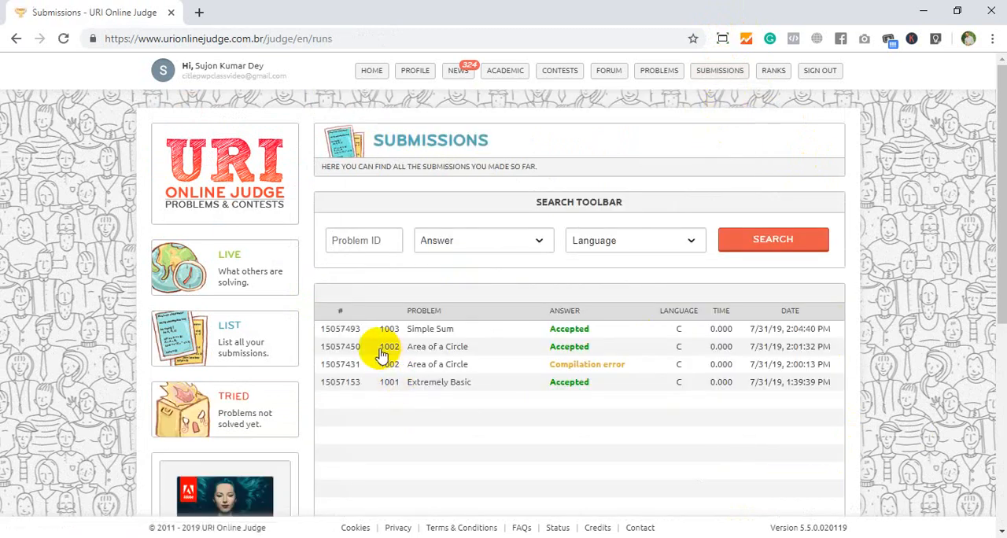